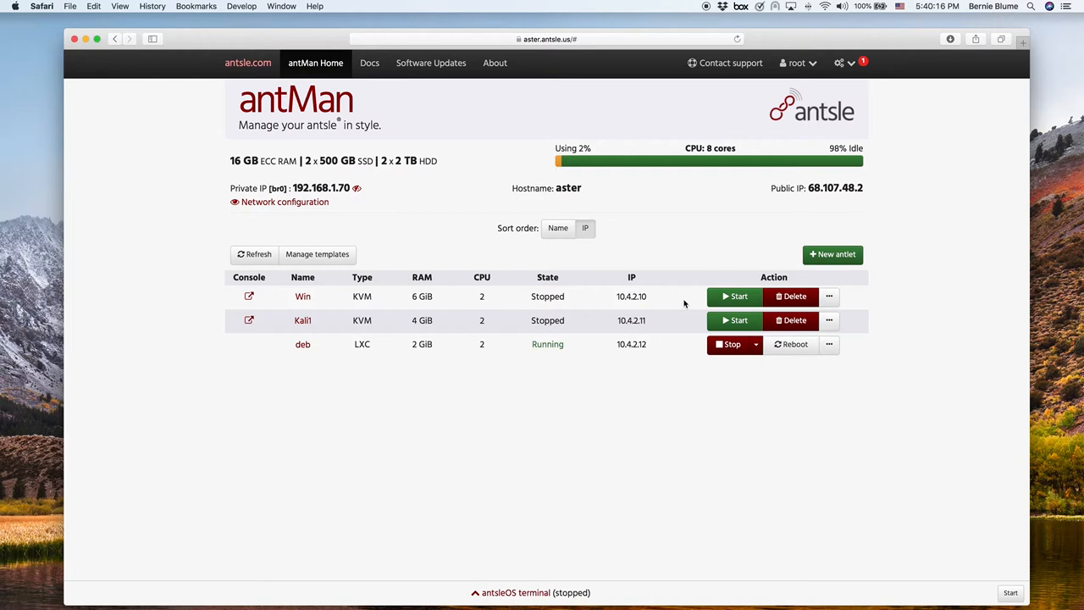
pyautogui.moveTo(675, 373)
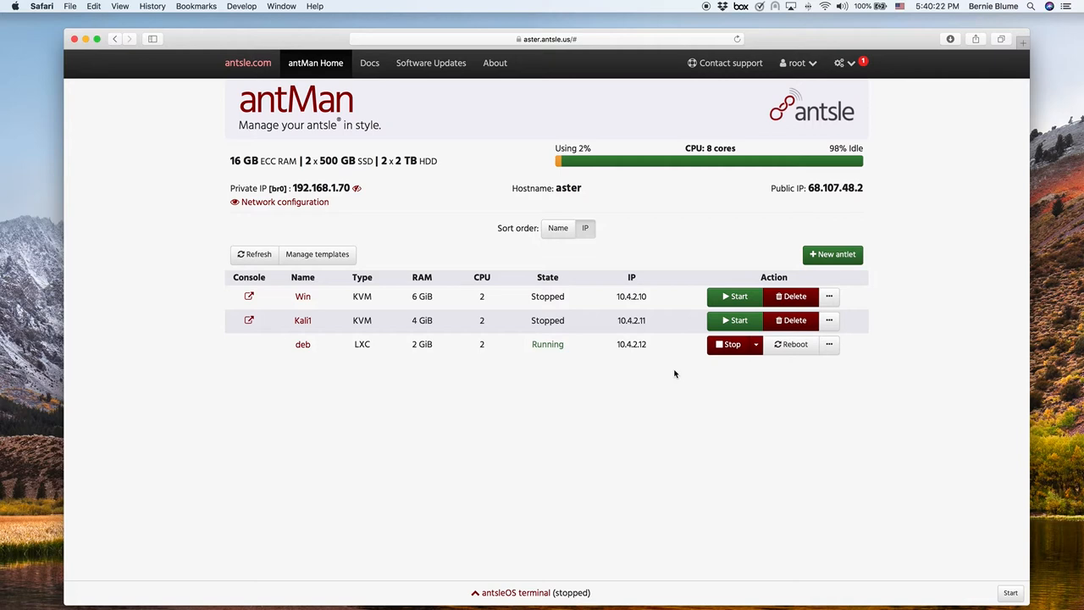
pyautogui.moveTo(673, 388)
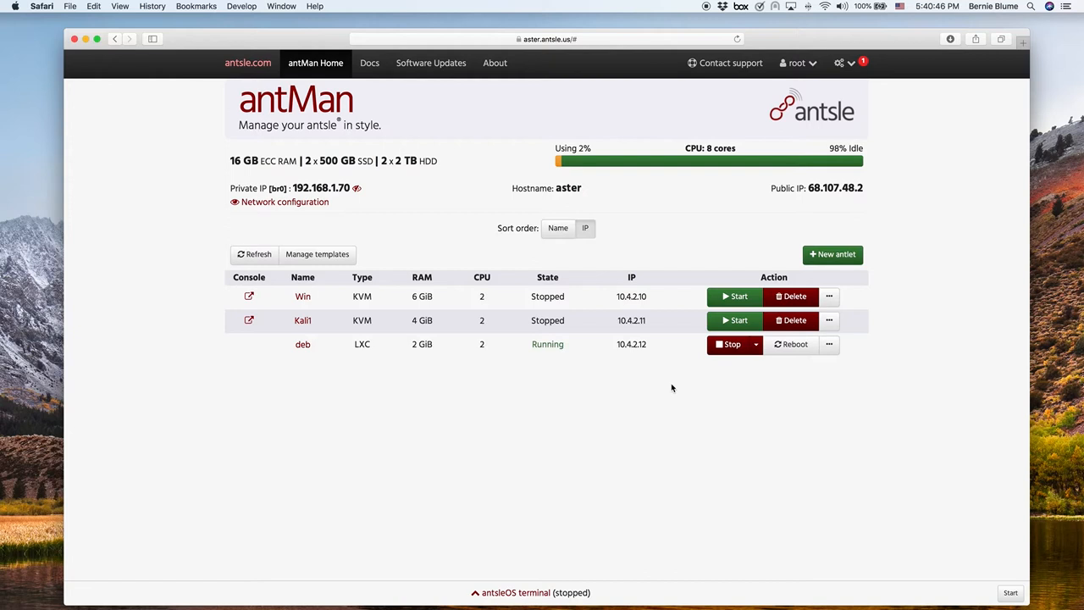
pyautogui.moveTo(541, 412)
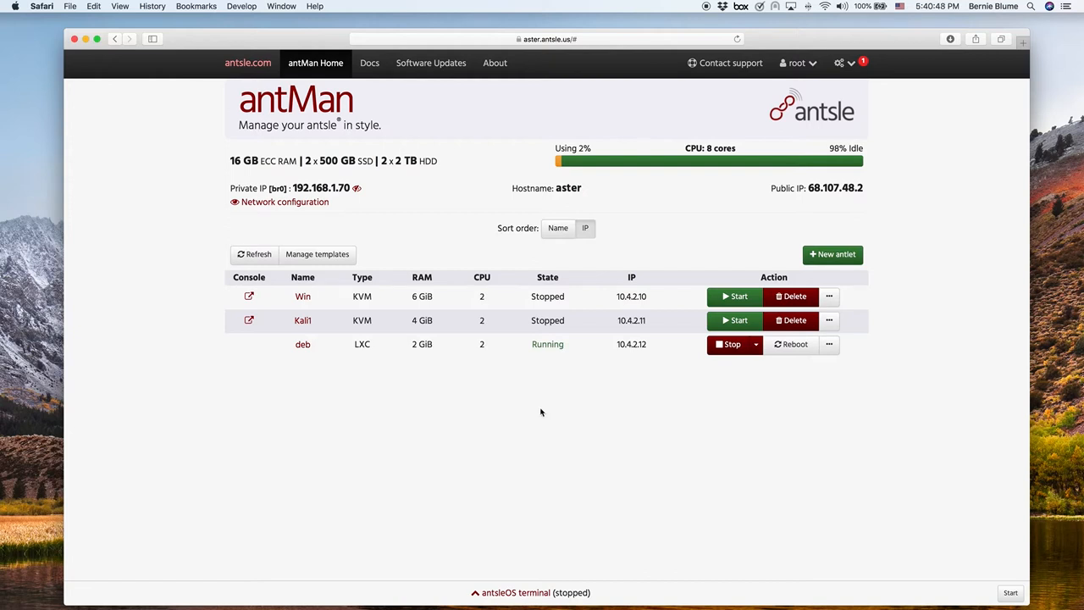
pyautogui.moveTo(543, 412)
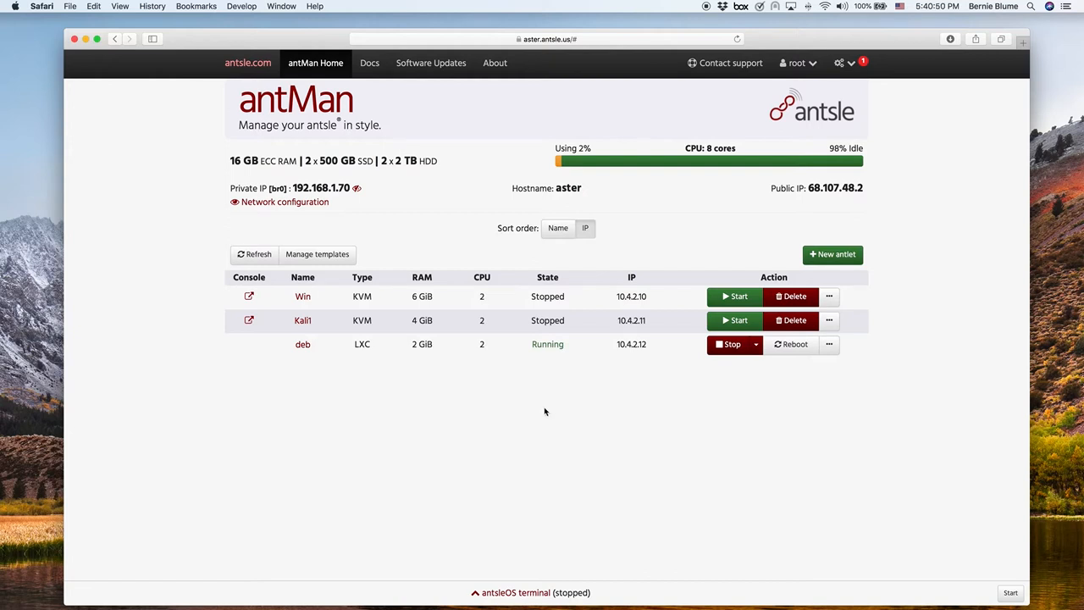
pyautogui.moveTo(278, 409)
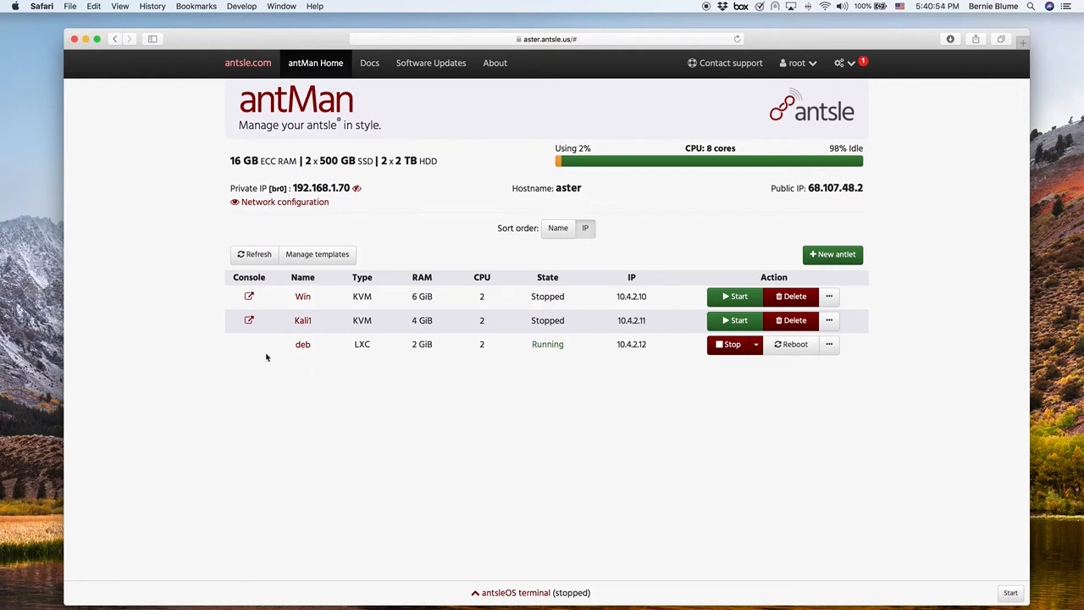
pyautogui.moveTo(283, 354)
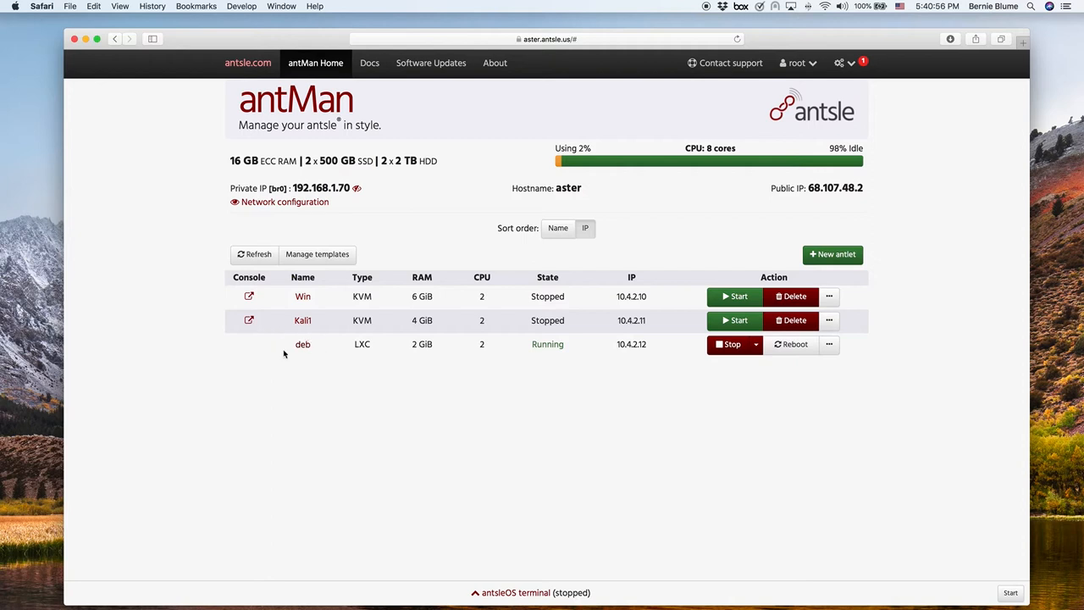
pyautogui.moveTo(287, 351)
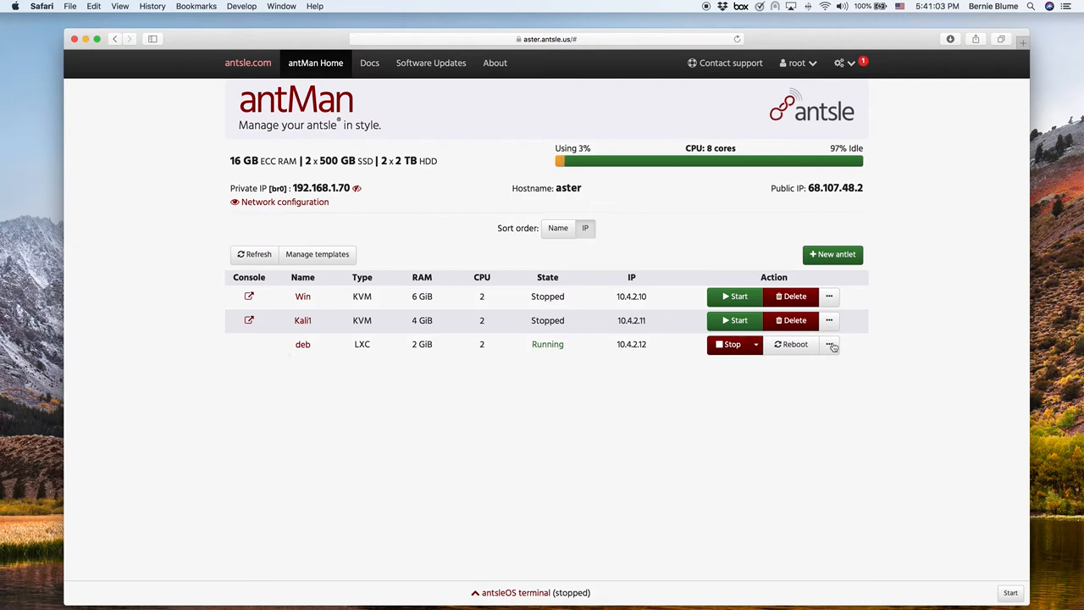
# Clone the deb antlet as debclone with snapshot s1, giving IP 10.4.2.13.
pyautogui.click(829, 344)
pyautogui.write('deb')
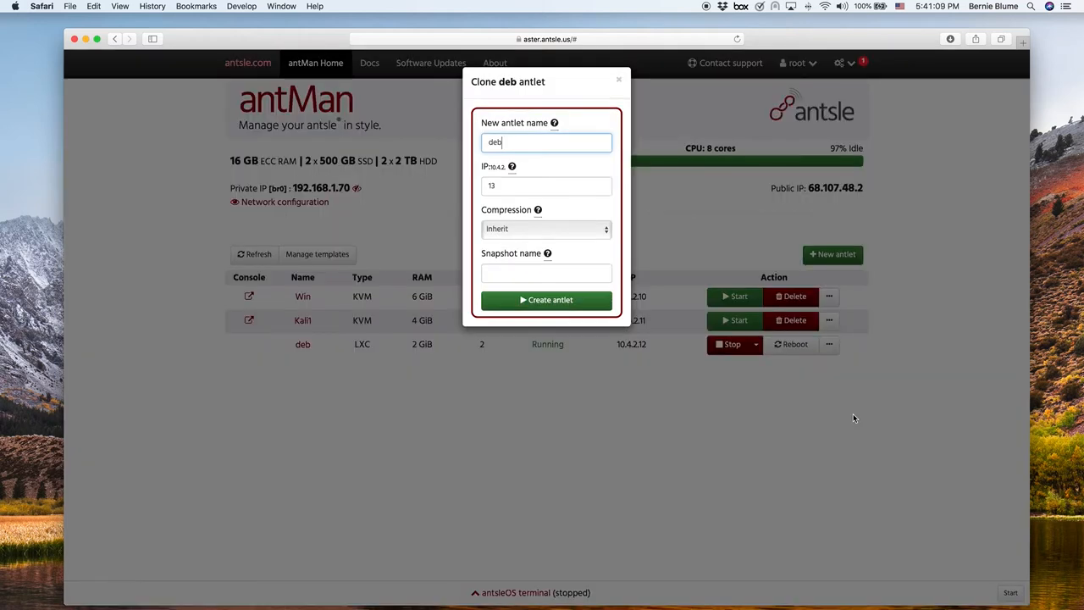
pyautogui.write('clone')
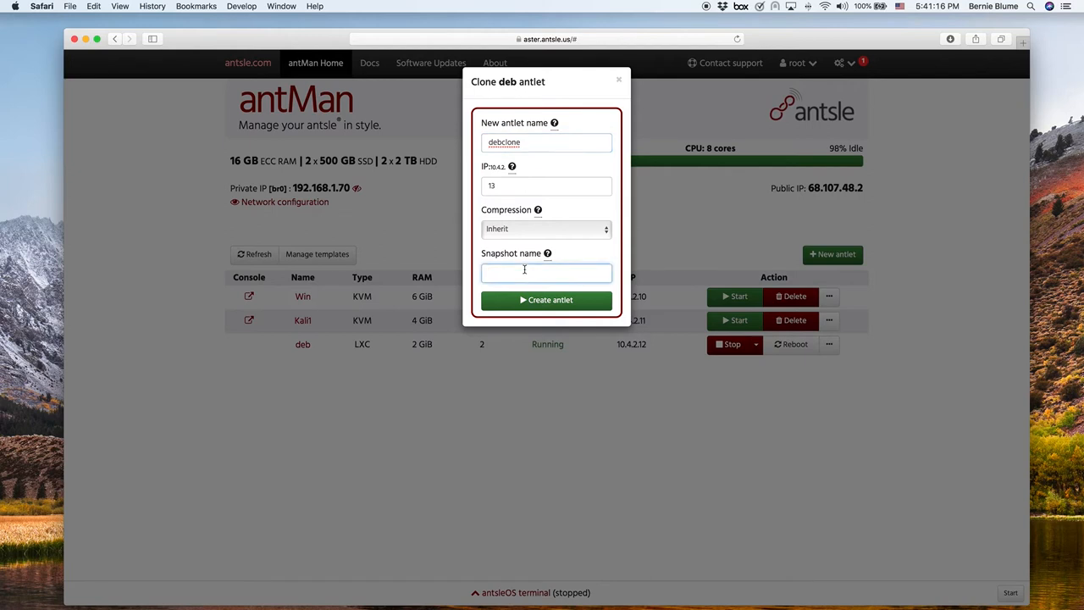
pyautogui.write('s1')
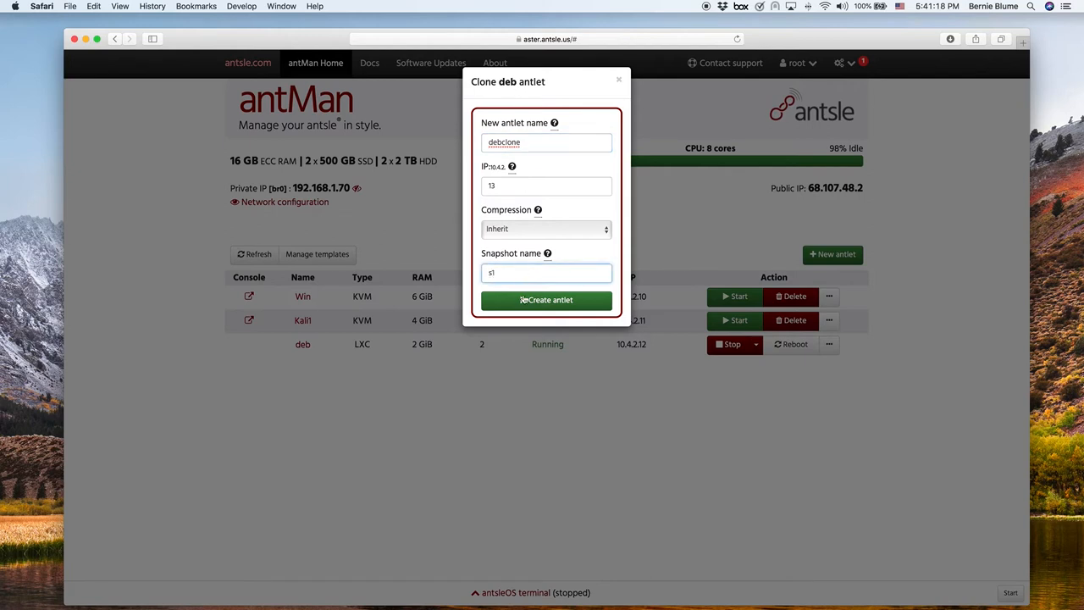
pyautogui.click(546, 300)
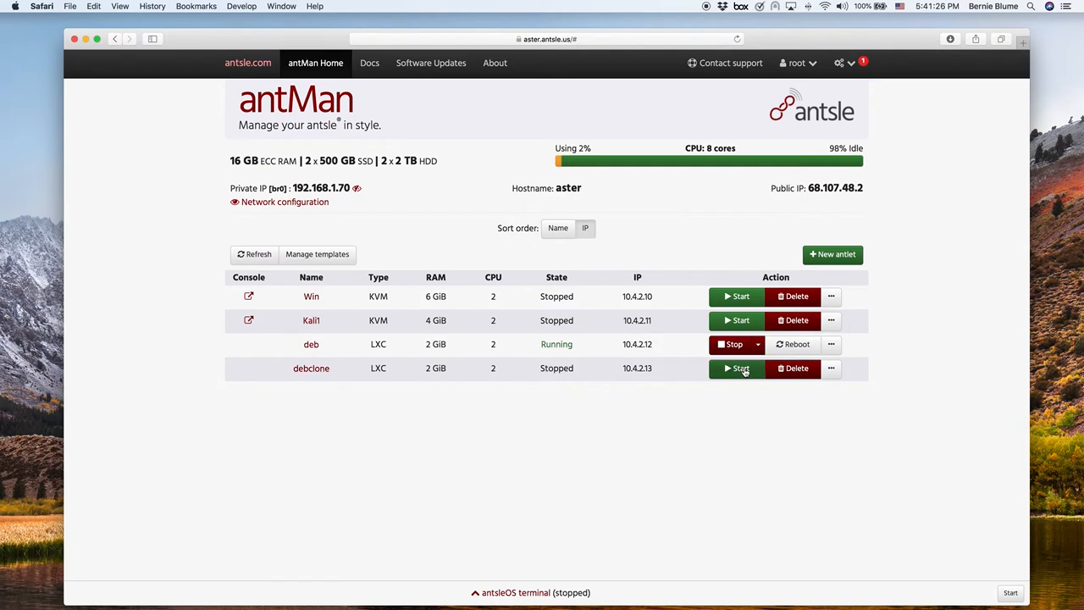
# Start the stopped debclone antlet from its row in the list.
pyautogui.click(735, 368)
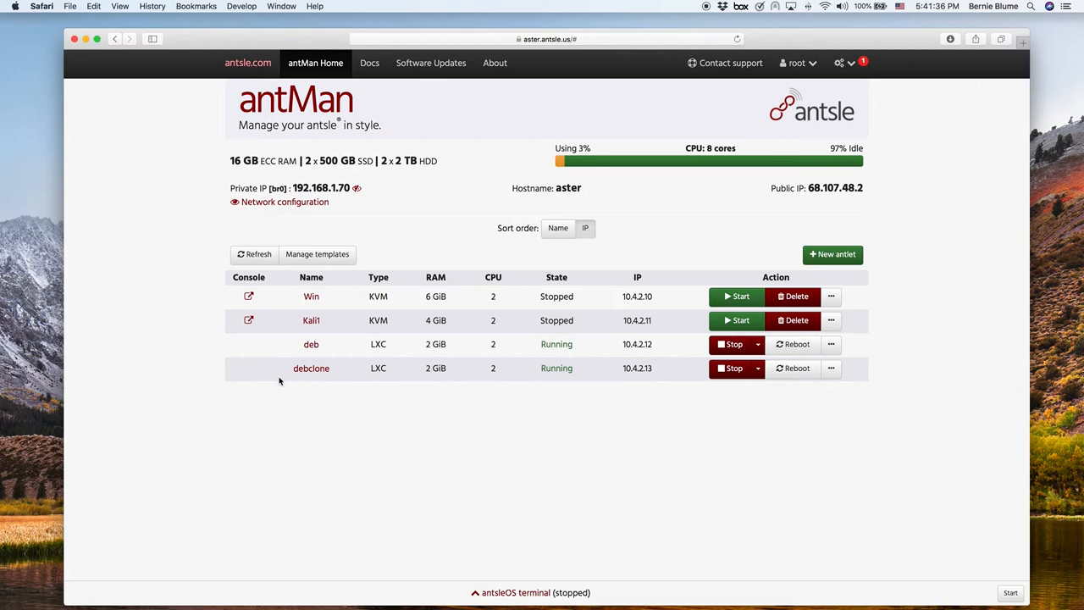
pyautogui.moveTo(596, 245)
pyautogui.write('debcl')
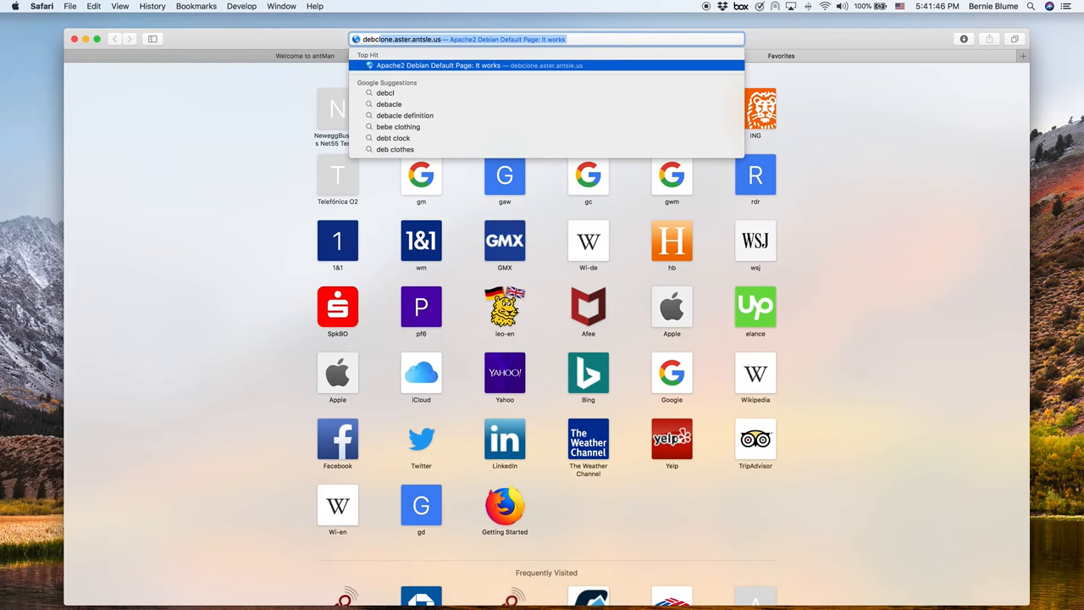
# Load debclone.aster.antsle.us showing the Apache2 Debian Default Page, then return to antMan.
pyautogui.press('Return')
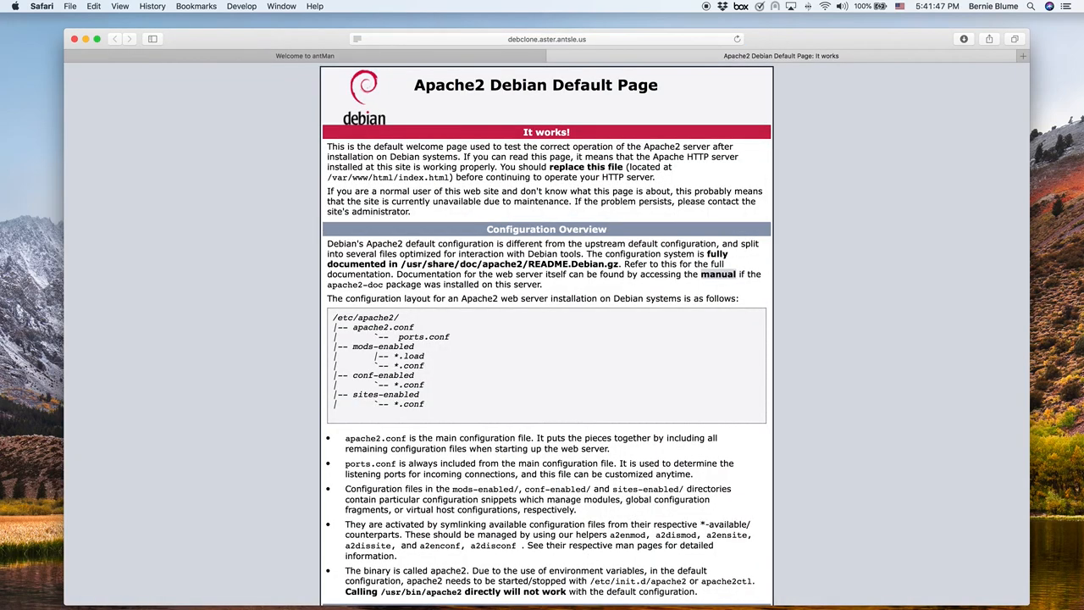
pyautogui.moveTo(254, 59)
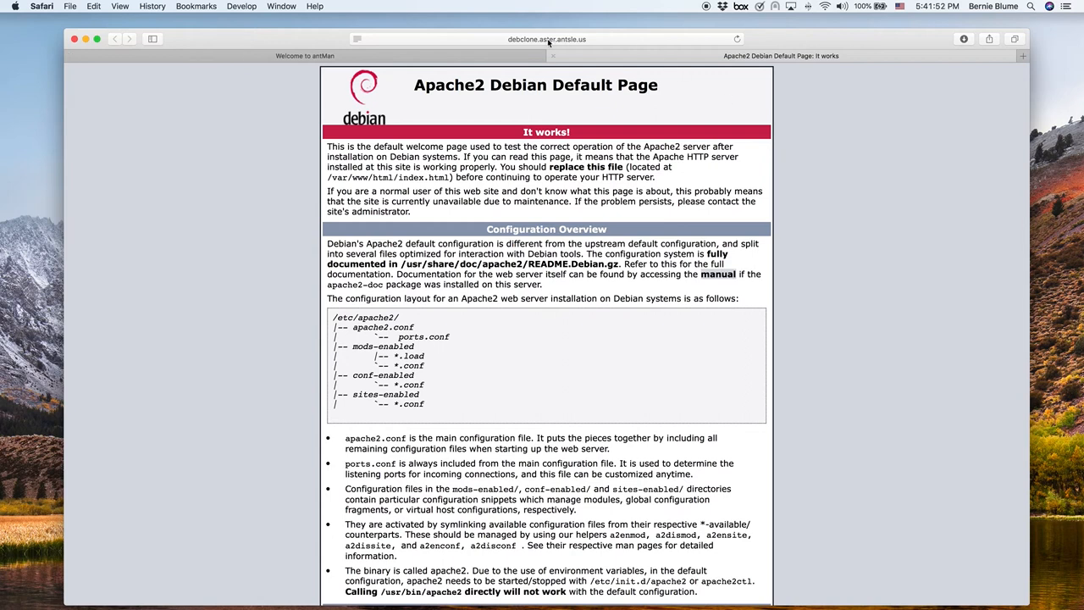
pyautogui.click(304, 56)
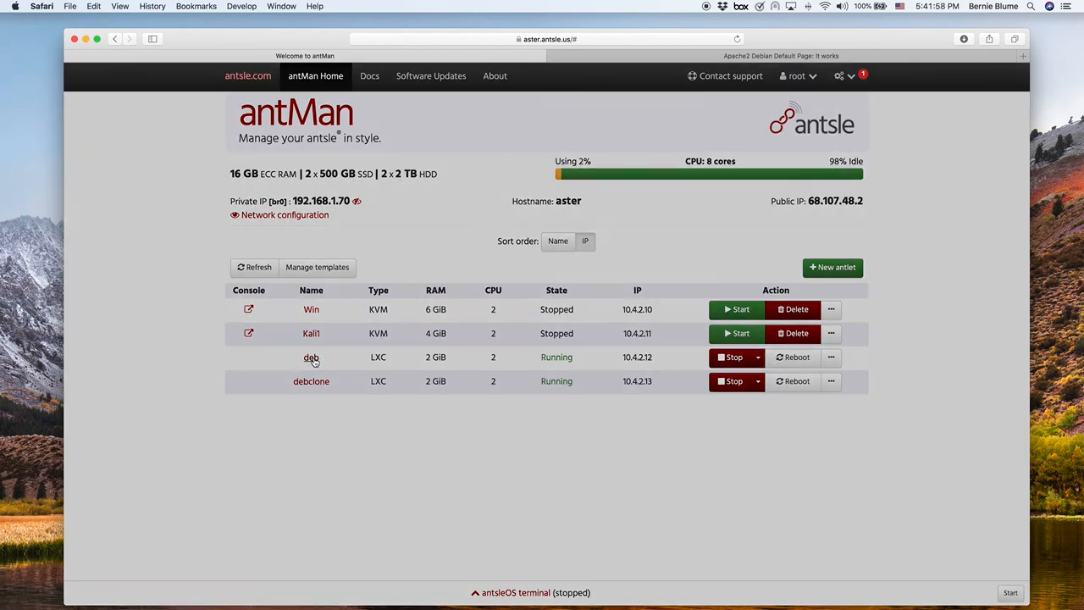
# Show the deb antlet's Snapshots list and the action menu for snapshot s1.
pyautogui.click(311, 357)
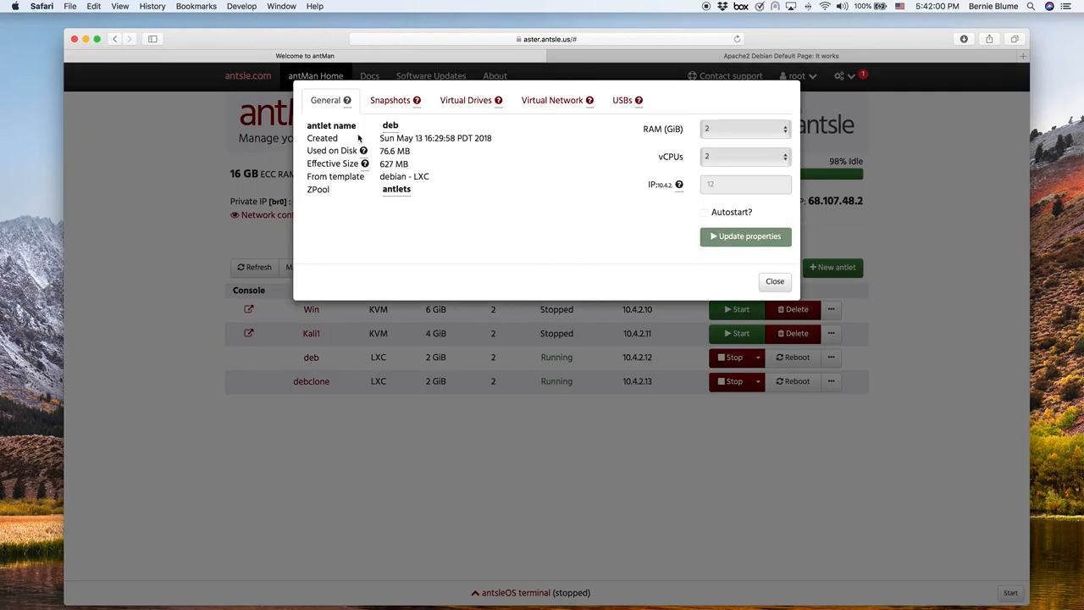
pyautogui.click(391, 100)
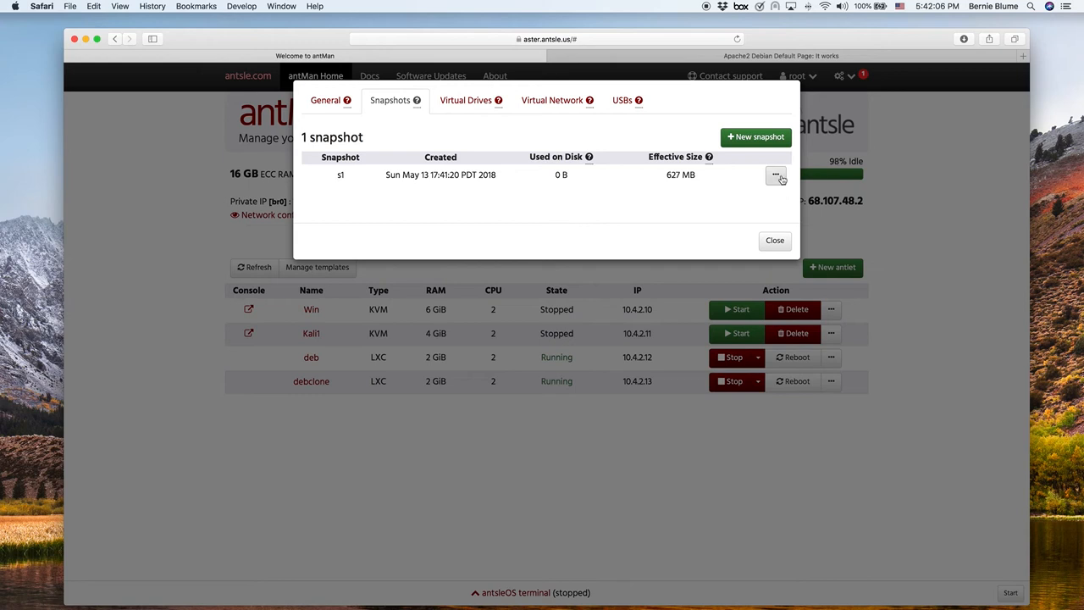
pyautogui.click(775, 175)
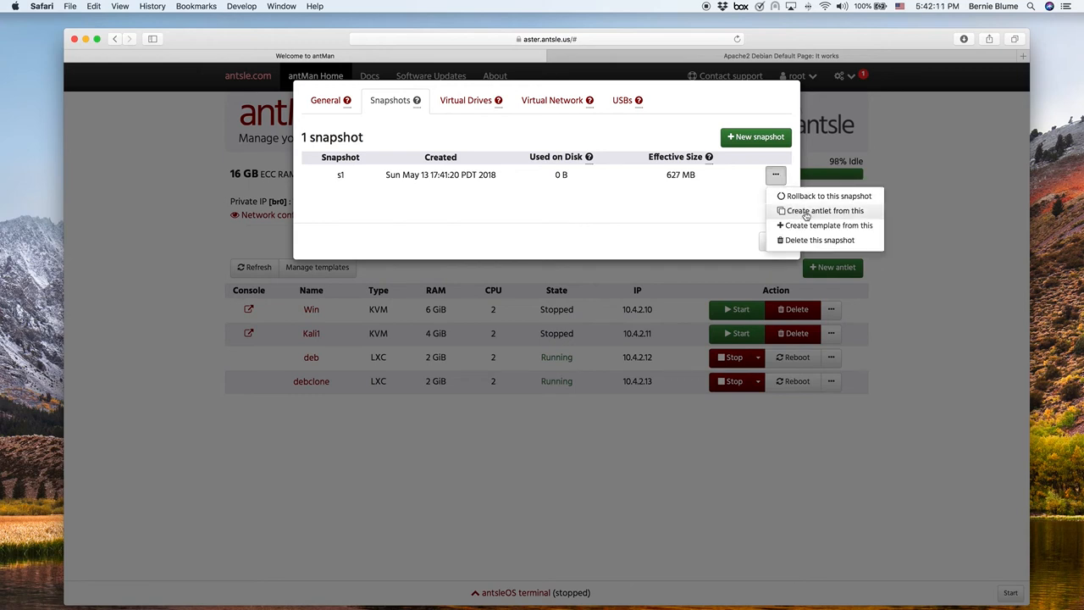
pyautogui.moveTo(823, 225)
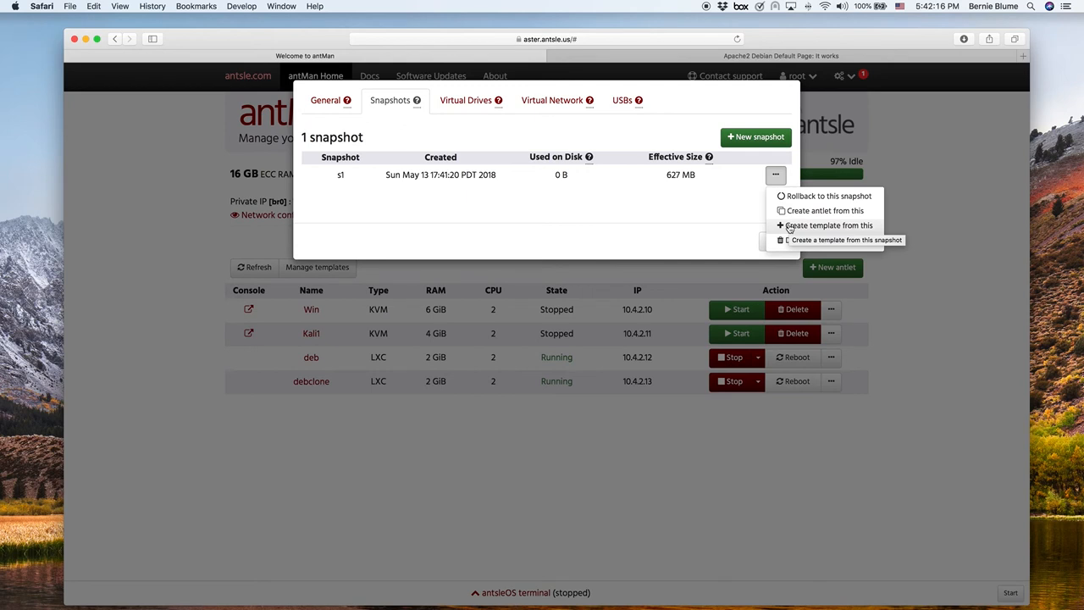
# Create template debtemp from snapshot s1 and close the deb antlet's properties.
pyautogui.click(828, 224)
pyautogui.write('s')
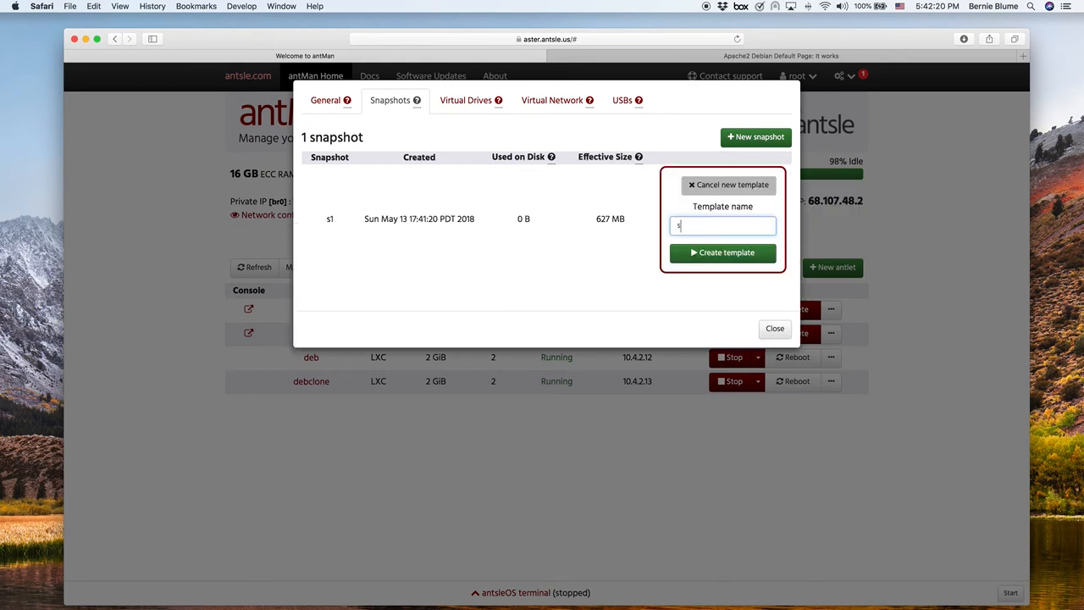
pyautogui.write('d')
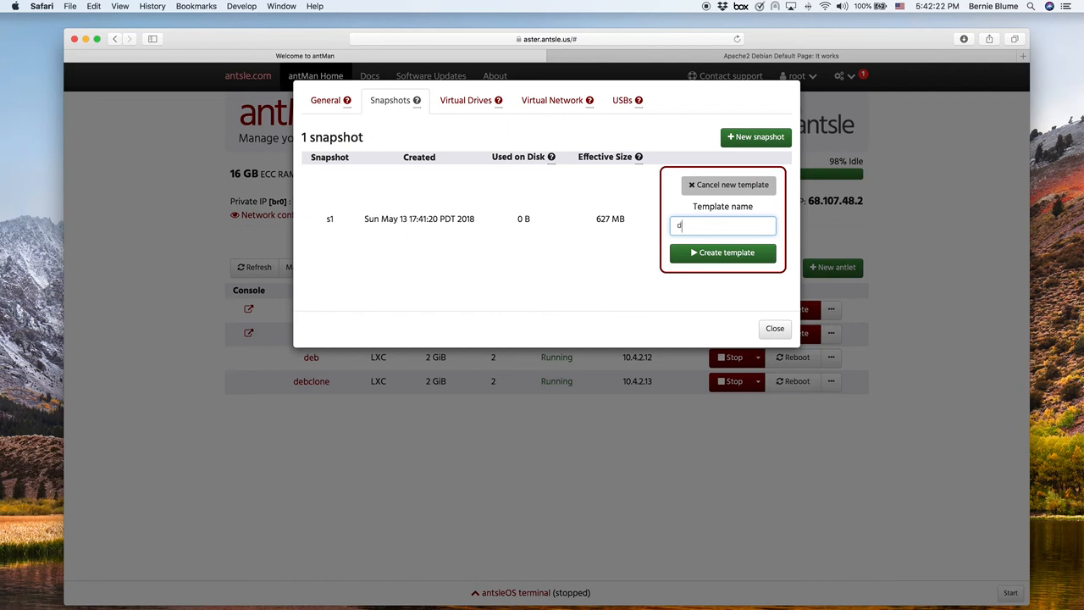
pyautogui.write('ebtemp')
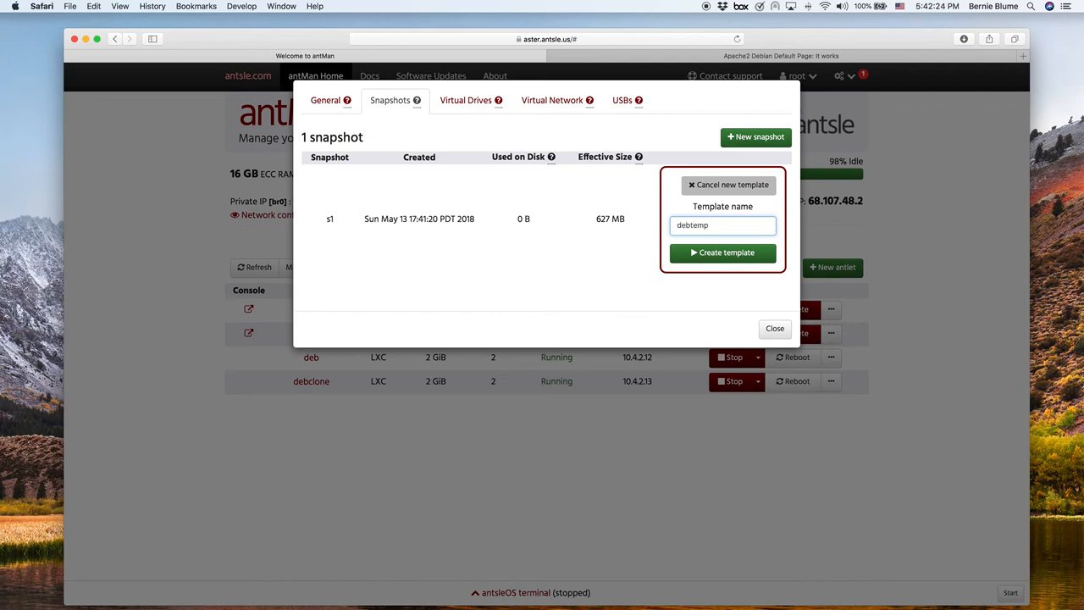
pyautogui.click(722, 252)
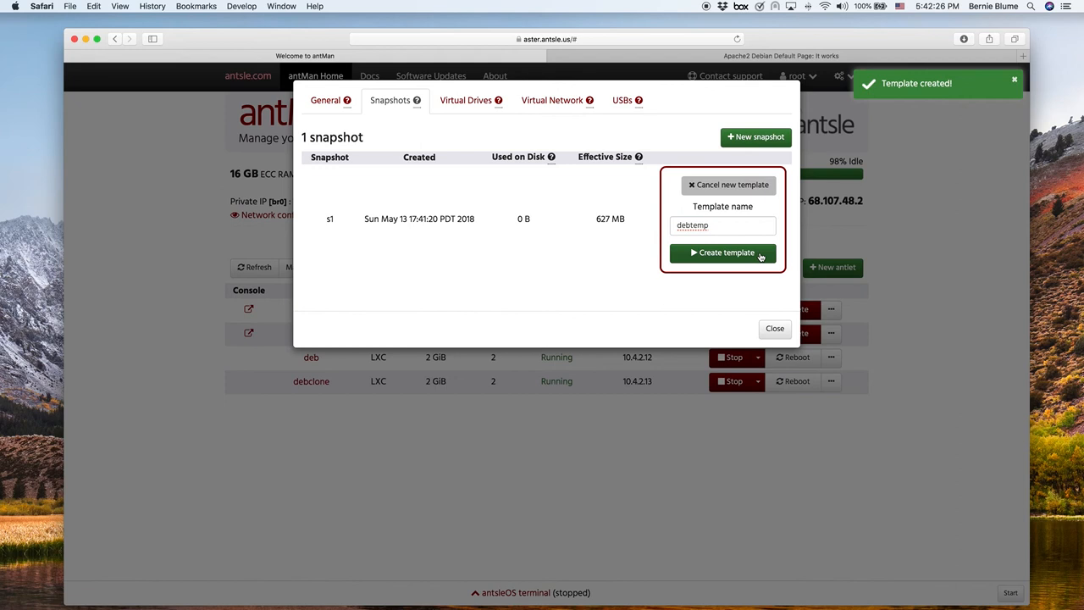
pyautogui.click(722, 252)
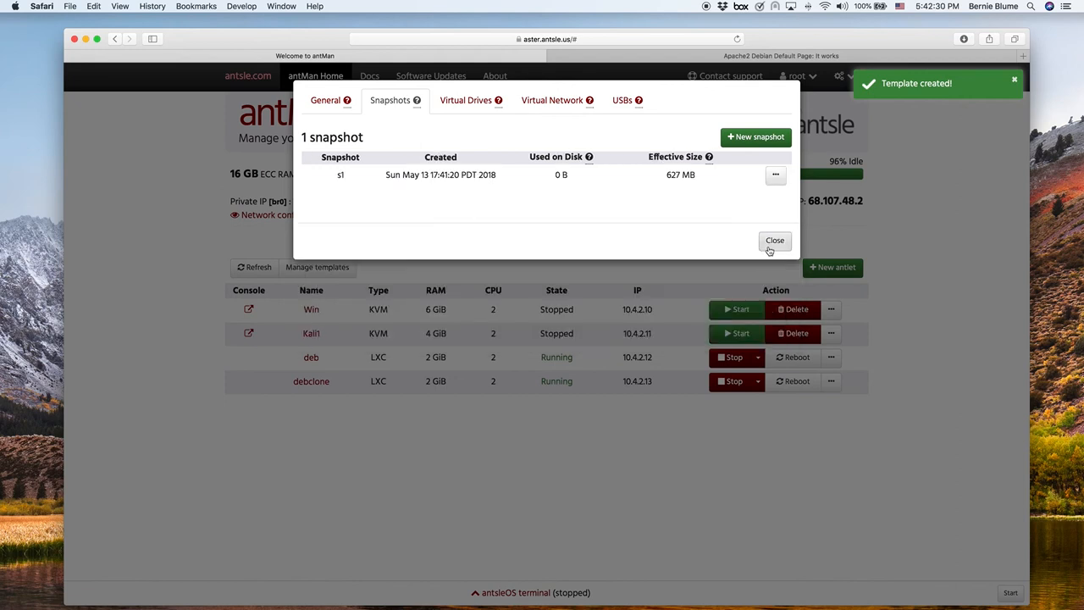
pyautogui.click(774, 241)
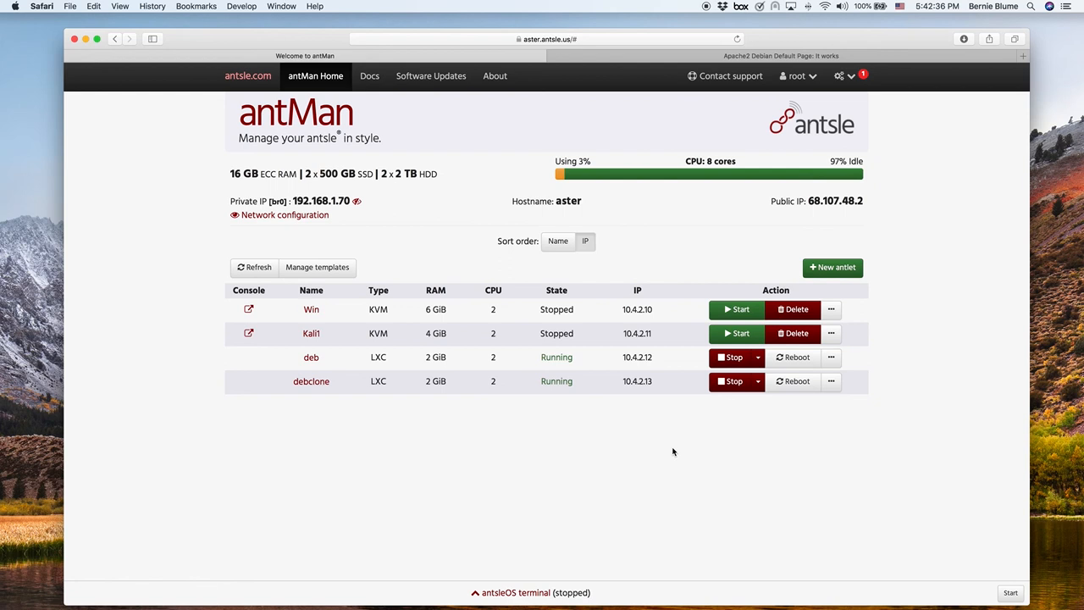
pyautogui.moveTo(204, 243)
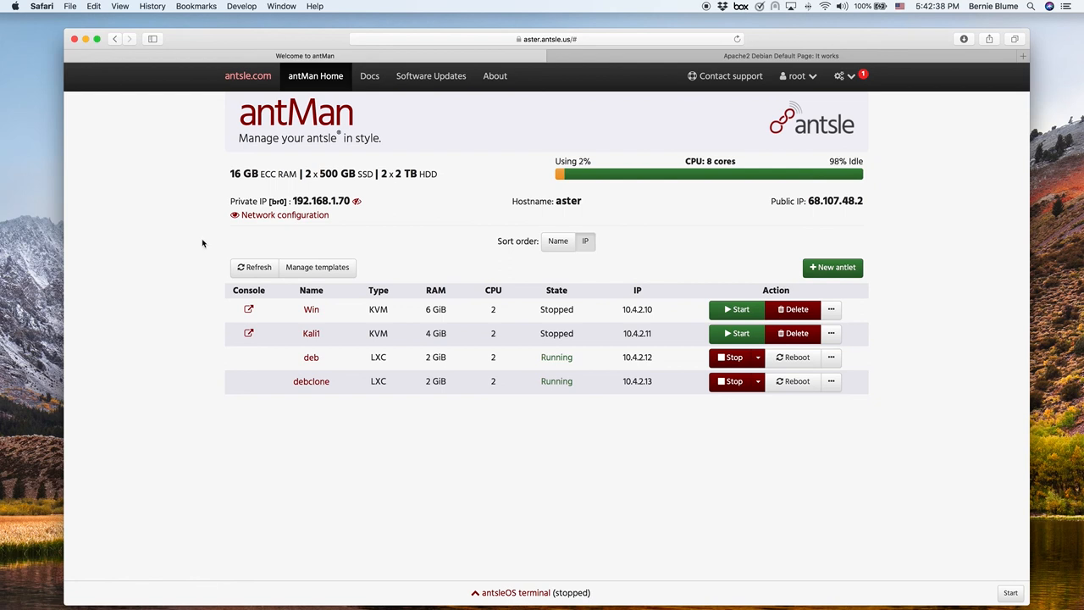
pyautogui.moveTo(355, 380)
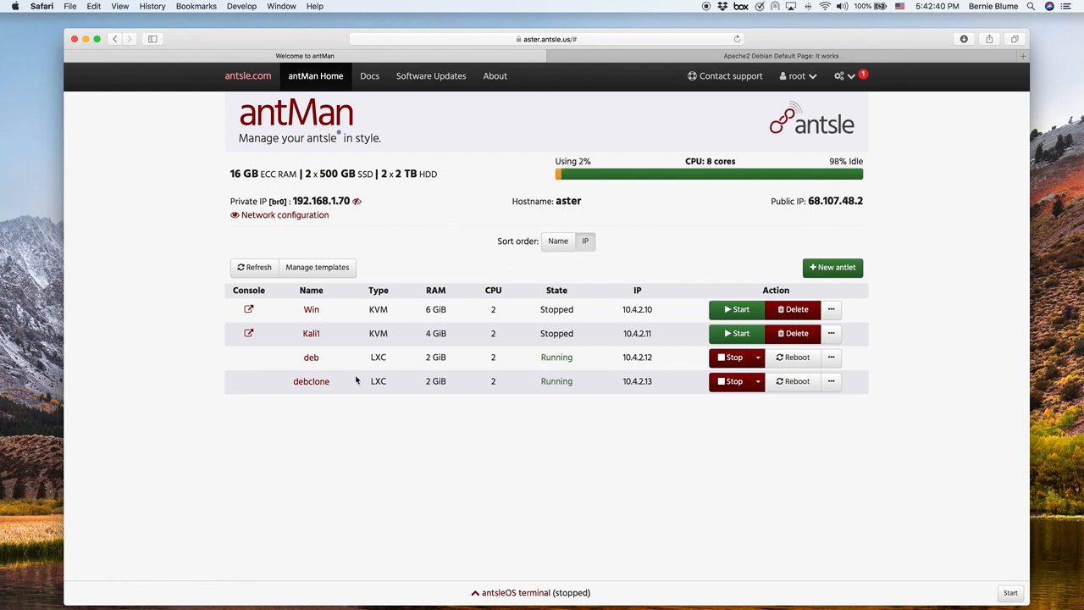